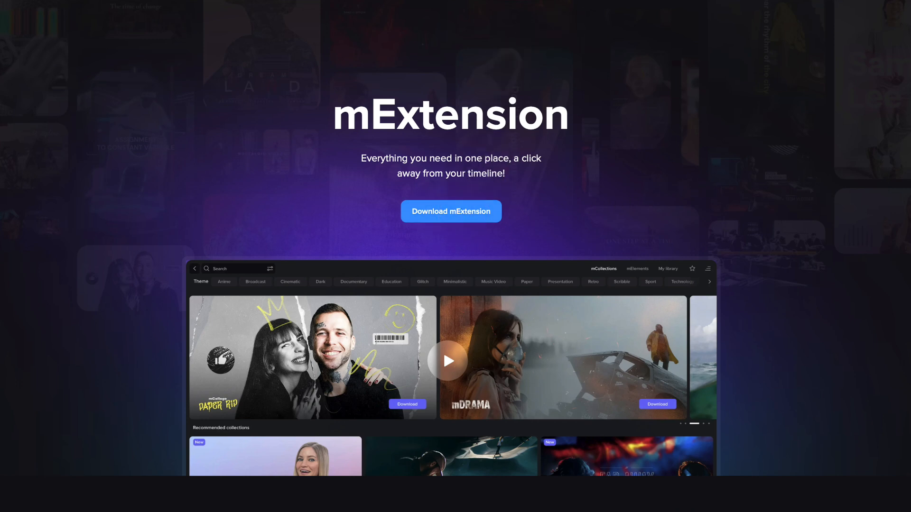
Launch the mExtension.pkg installer and continue past the introduction and licence.
click(450, 211)
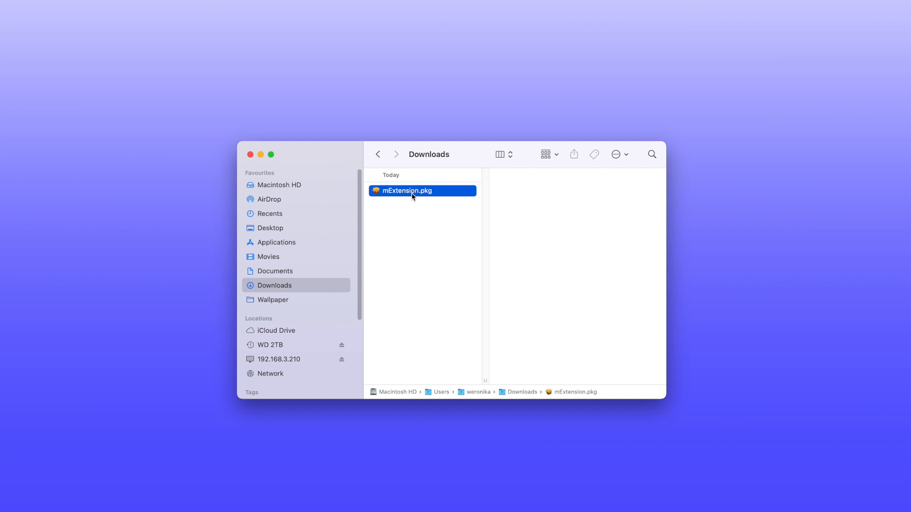
double_click(408, 191)
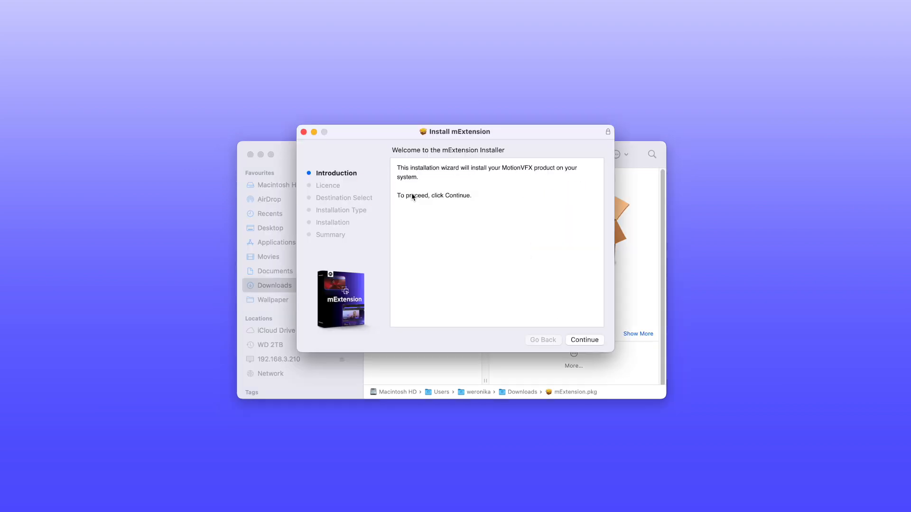
click(584, 340)
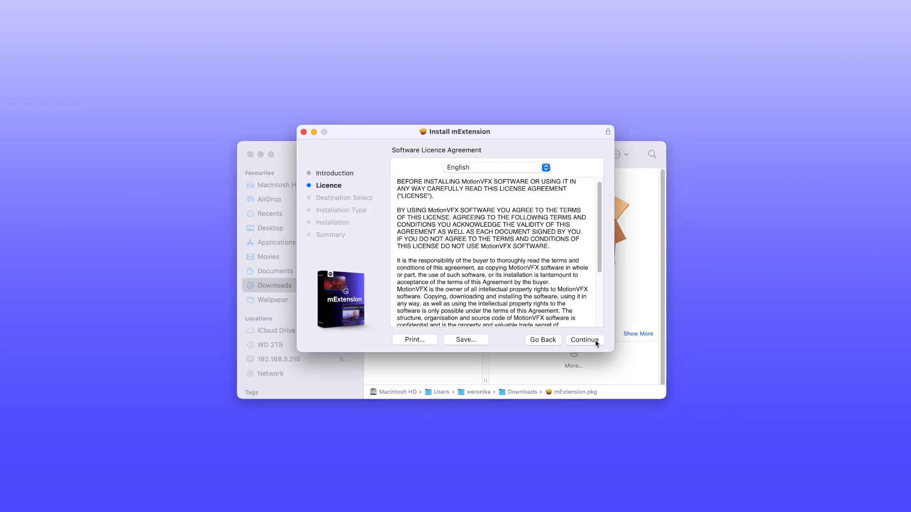
click(584, 340)
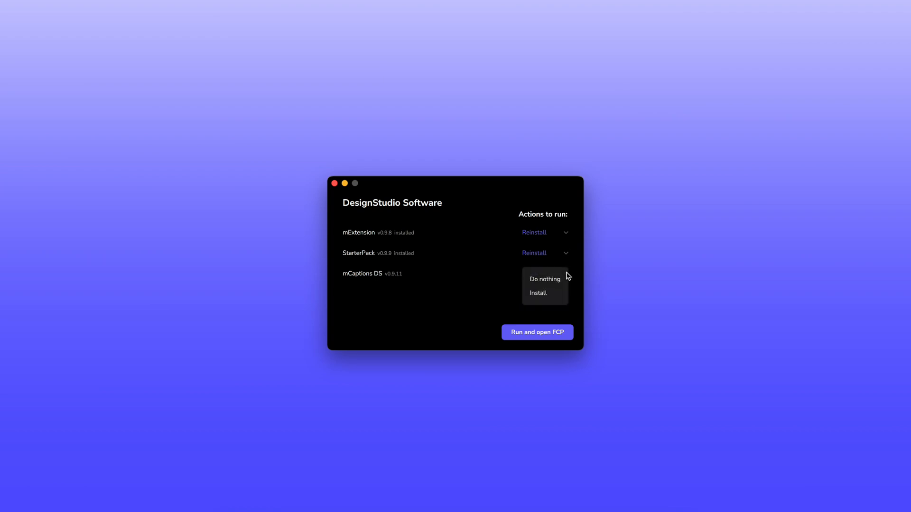
Set mCaptions DS to Install as well, run the installs and open Final Cut Pro.
click(536, 293)
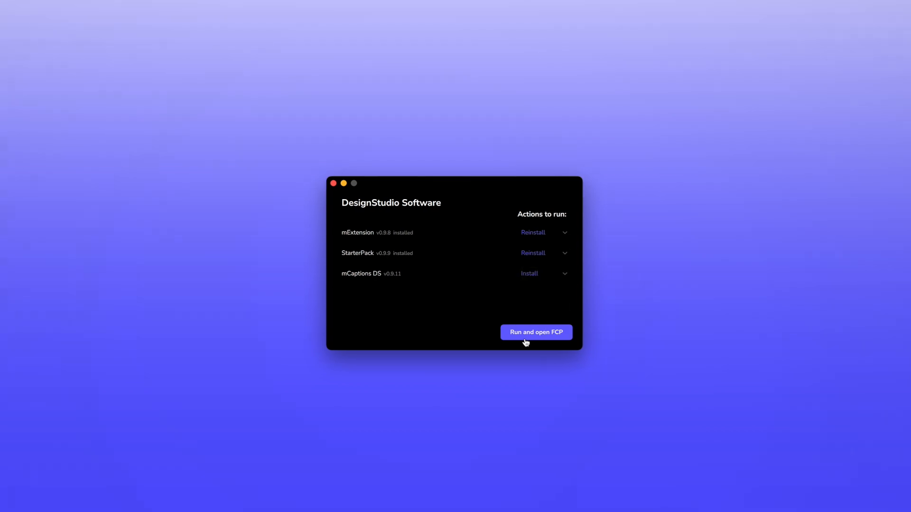
click(535, 332)
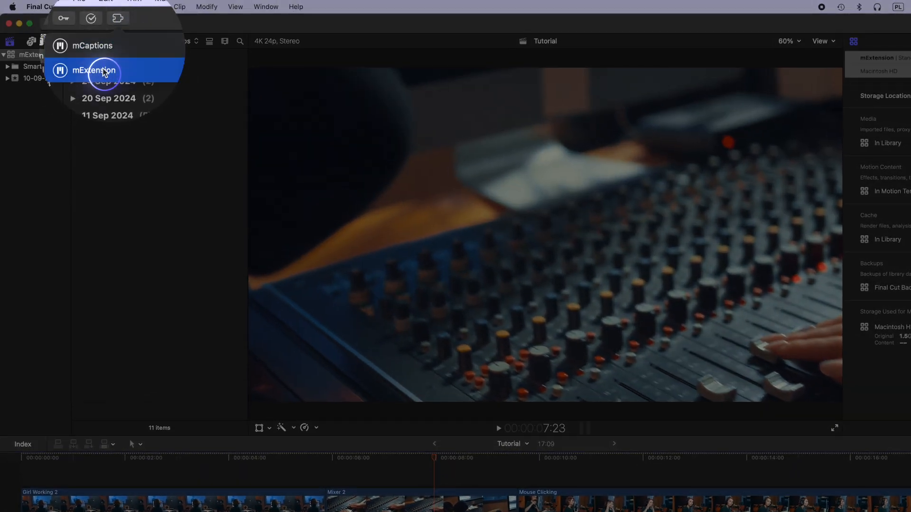
Open mExtension from Final Cut Pro's extensions menu and scroll through the mCollections page.
click(92, 70)
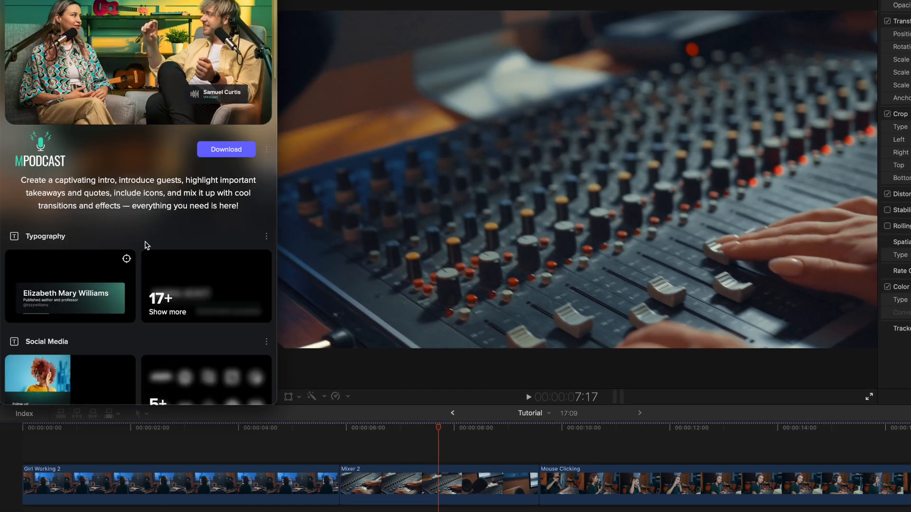
scroll(down, 3)
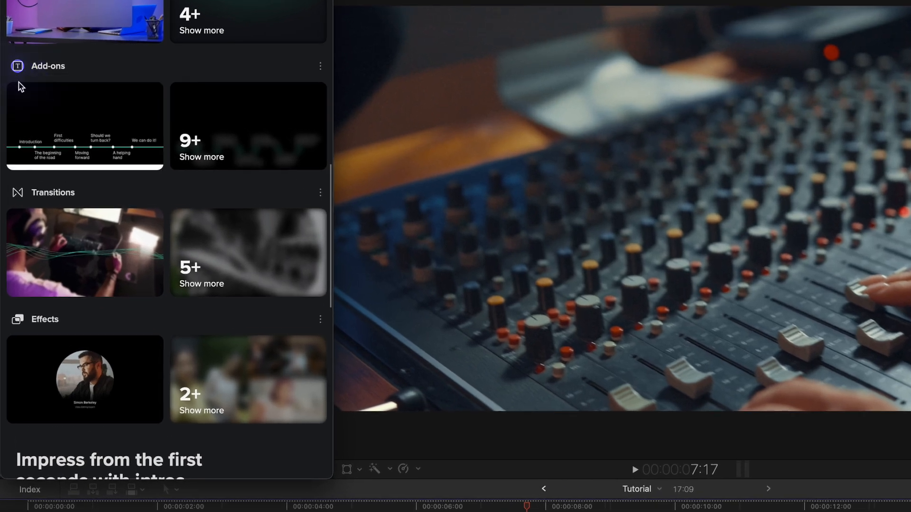
mouse_move(18, 192)
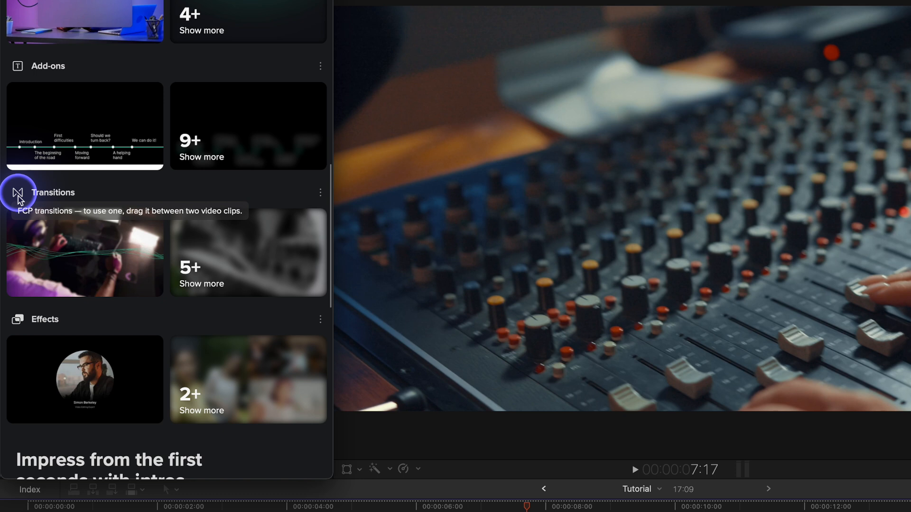
mouse_move(18, 322)
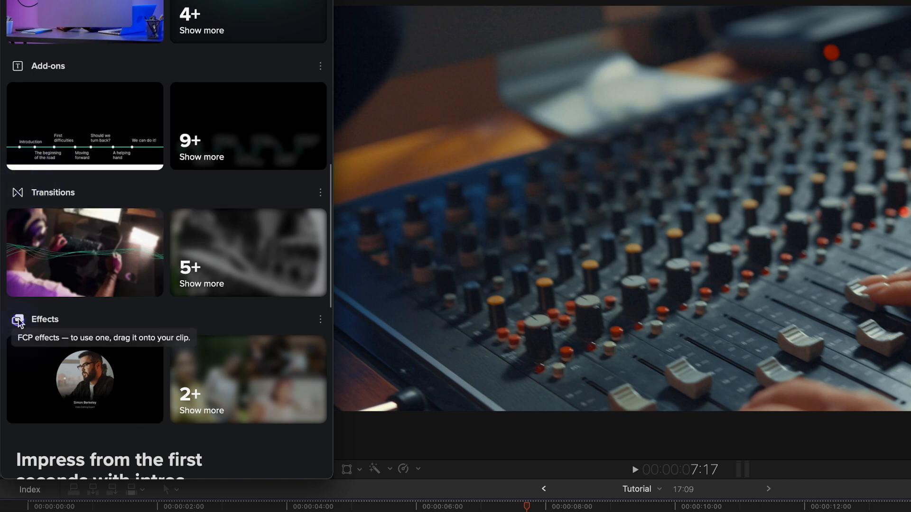
click(19, 321)
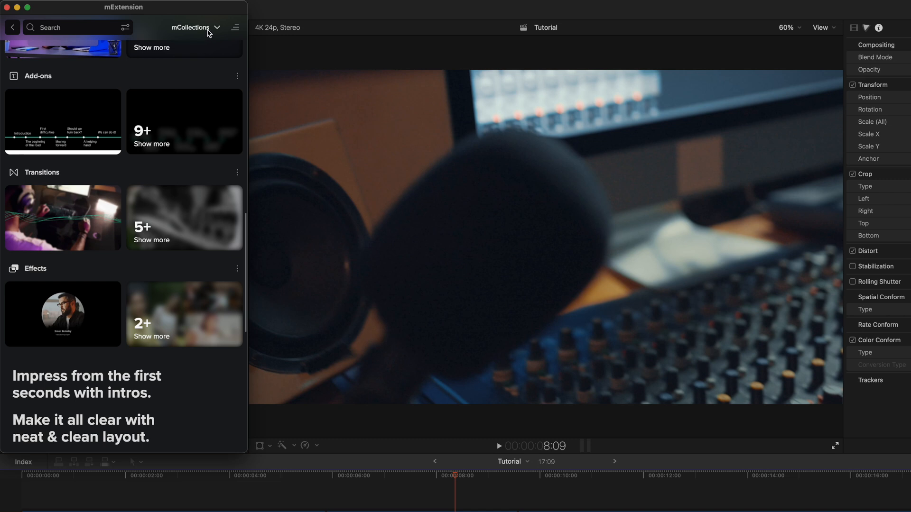
Switch the catalogue to mElements and filter it to the Cinematic theme.
click(196, 27)
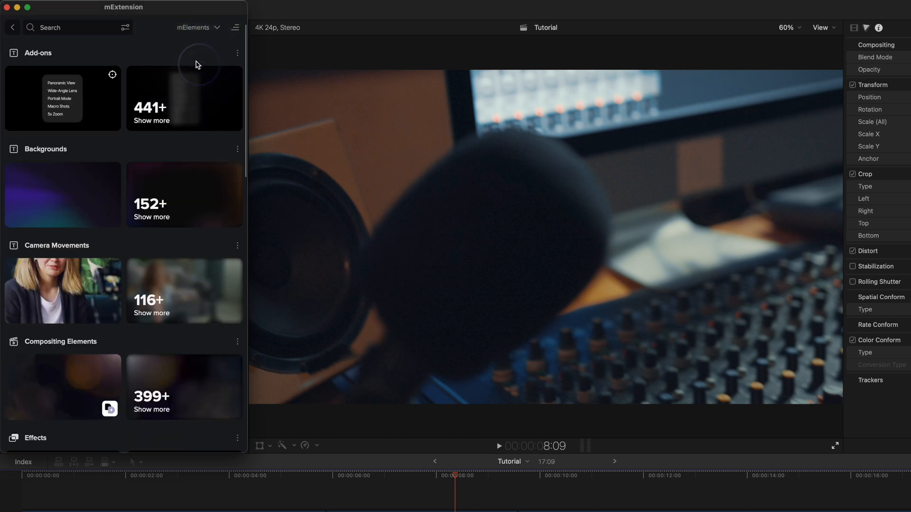
click(125, 28)
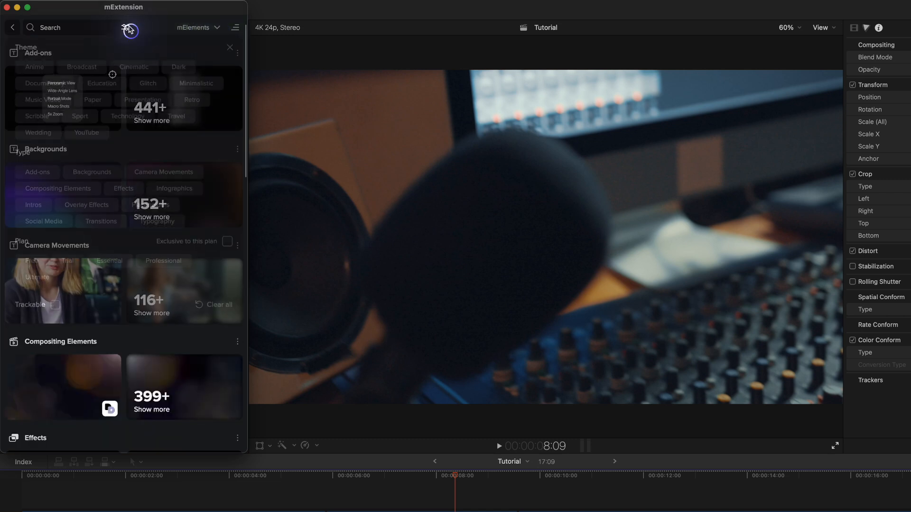
click(134, 72)
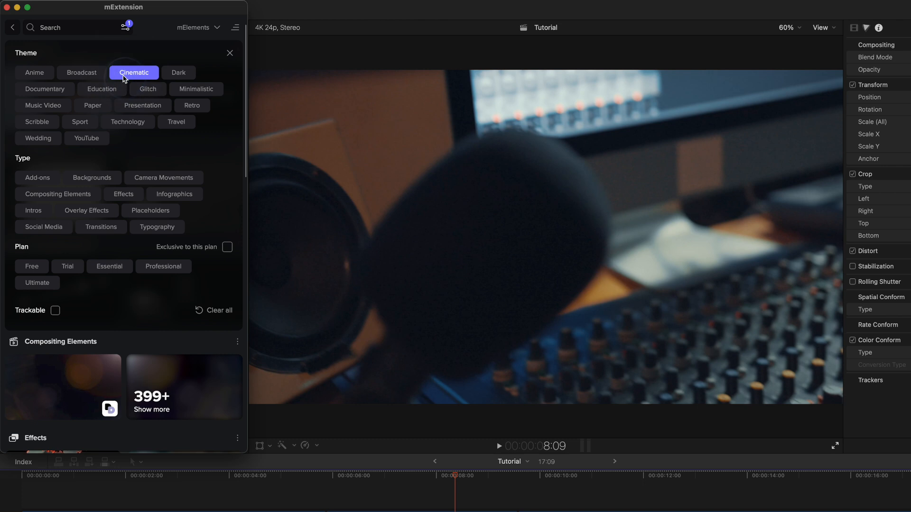
click(229, 53)
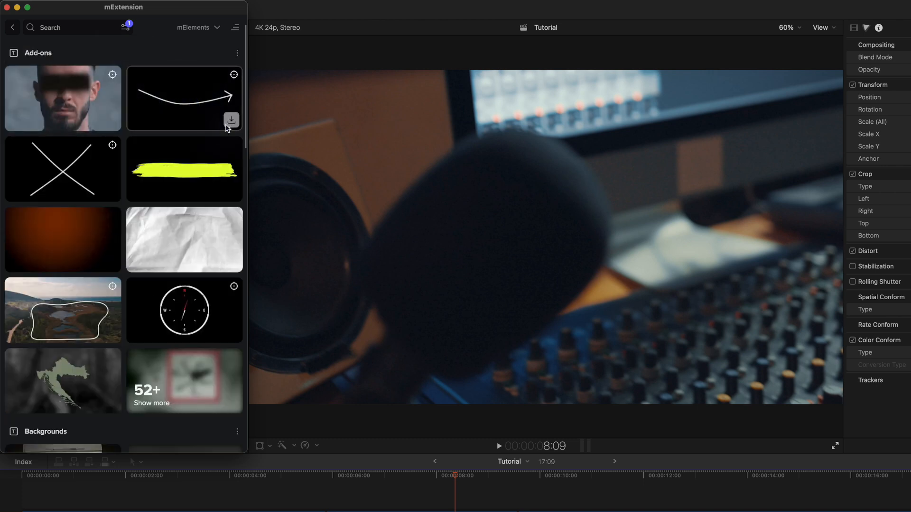
Download the curved arrow element, place Arrow XYSV above the timeline clips, and return to the grid.
click(184, 98)
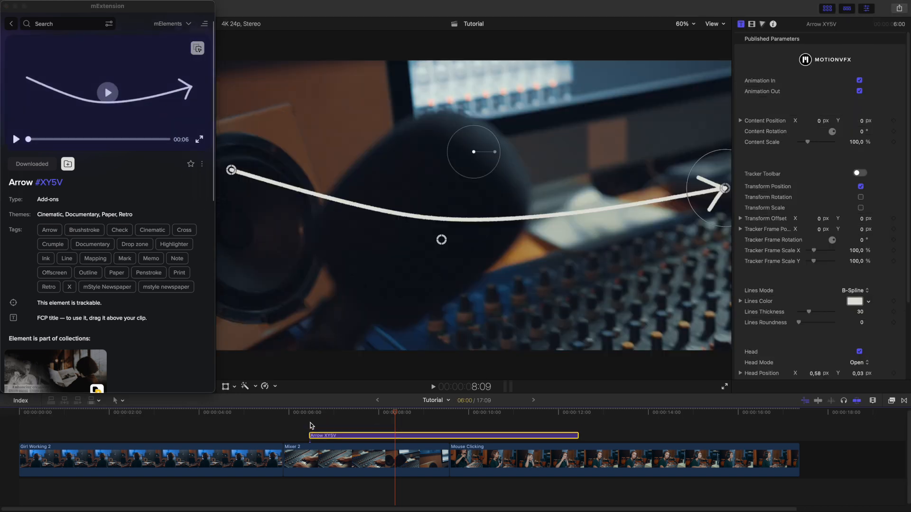
click(10, 24)
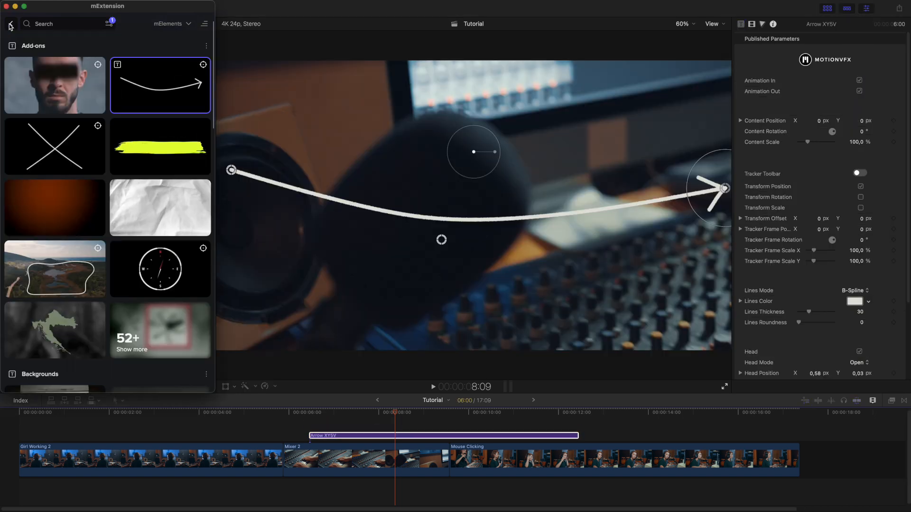
Select the cross, yellow brush stroke and orange gradient elements and download them in one batch.
right_click(55, 146)
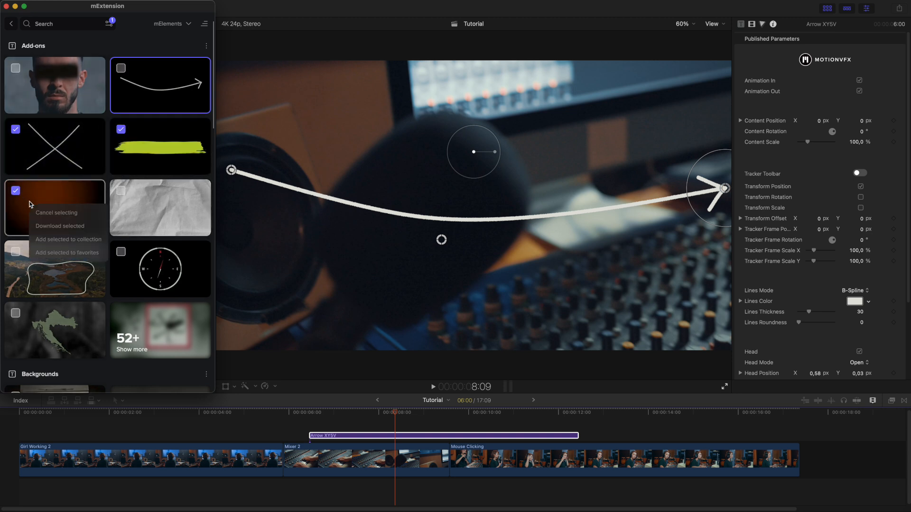
click(58, 225)
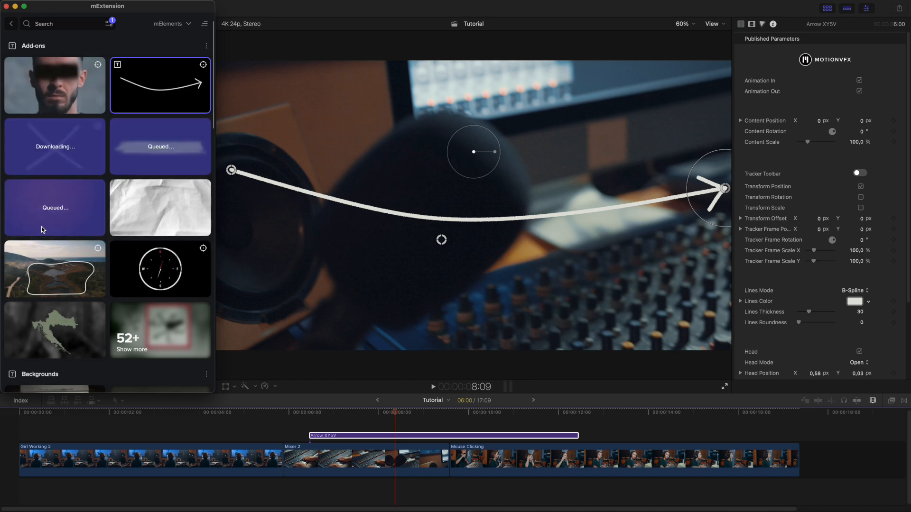
click(187, 24)
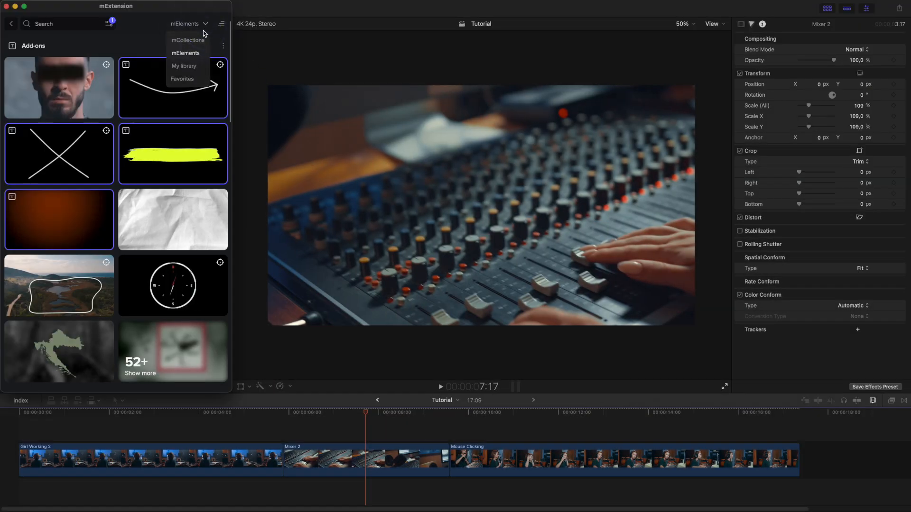
Search the catalogue for the Counter element's ID 6967, then switch to the personal library.
click(187, 40)
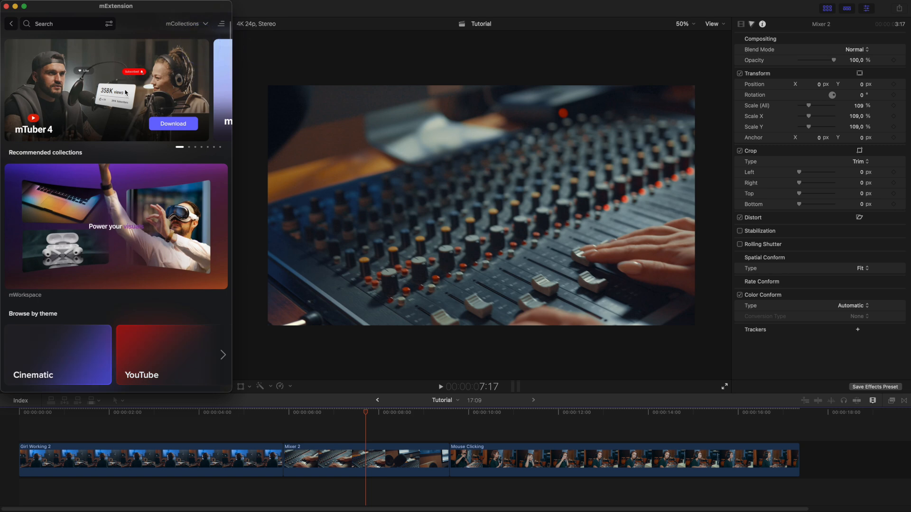
click(173, 123)
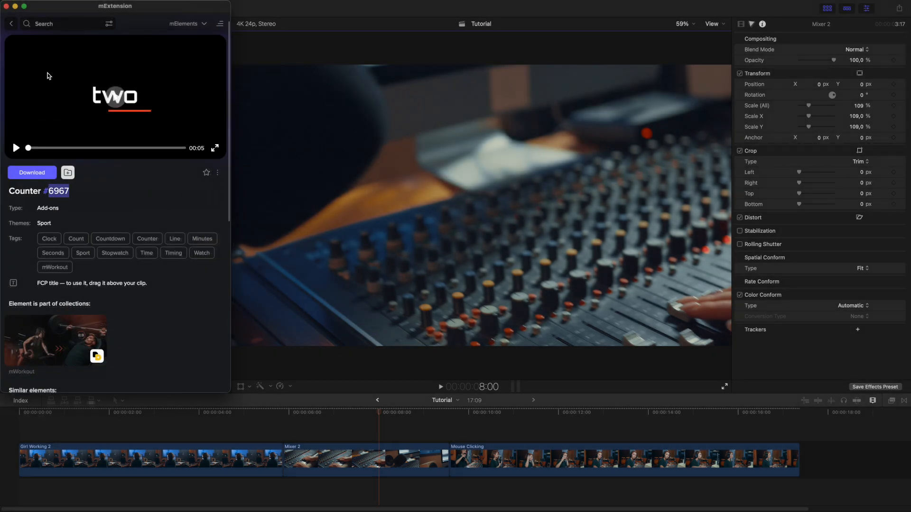
text(6967)
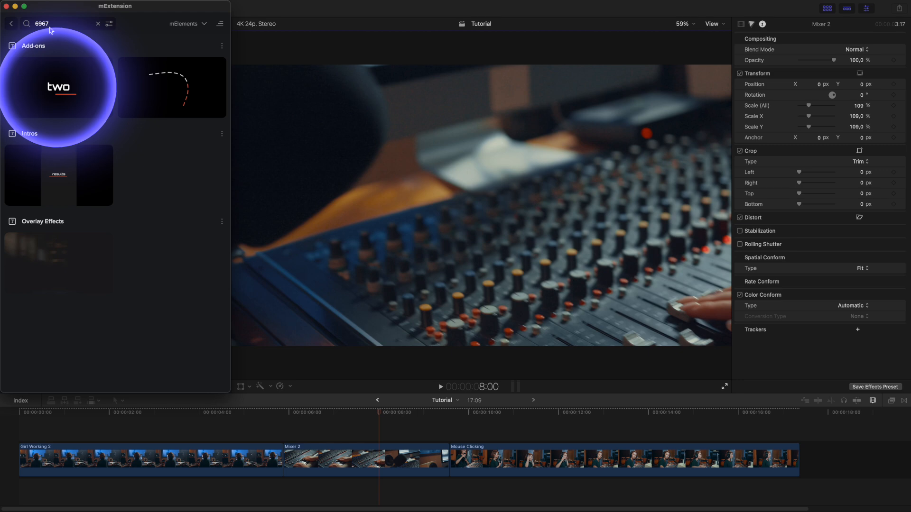
click(97, 24)
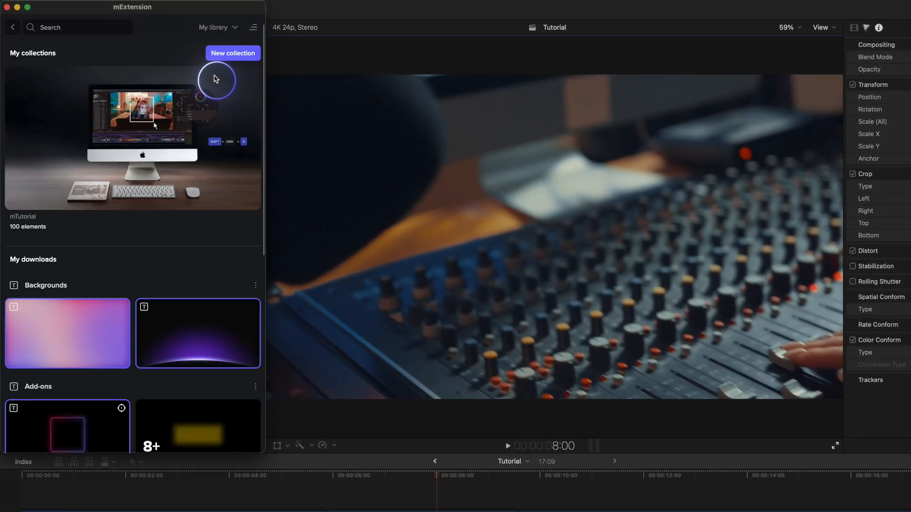
Create a new collection named 'My Coll' in the personal library.
click(233, 53)
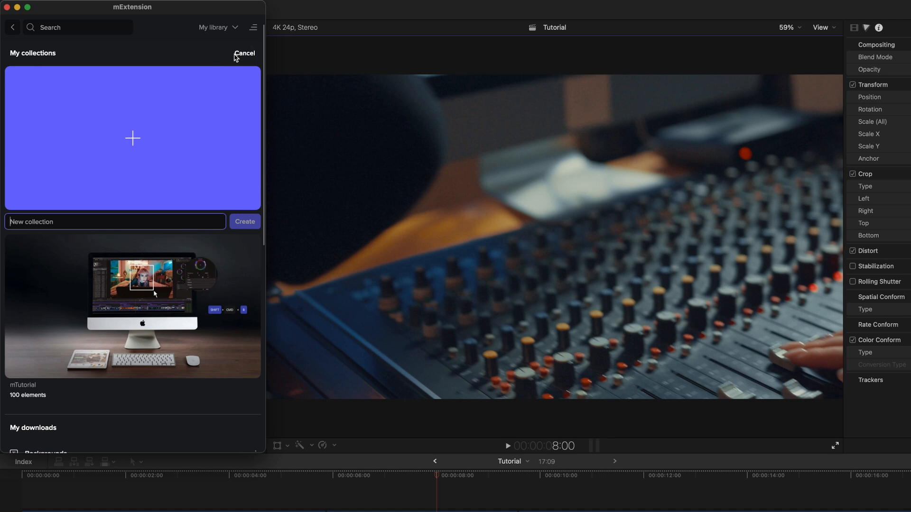
text(My Coll)
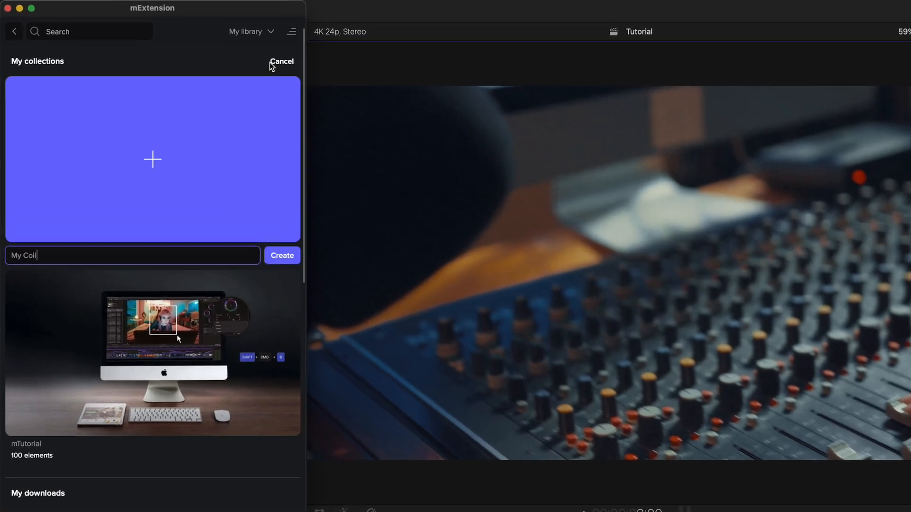
click(280, 255)
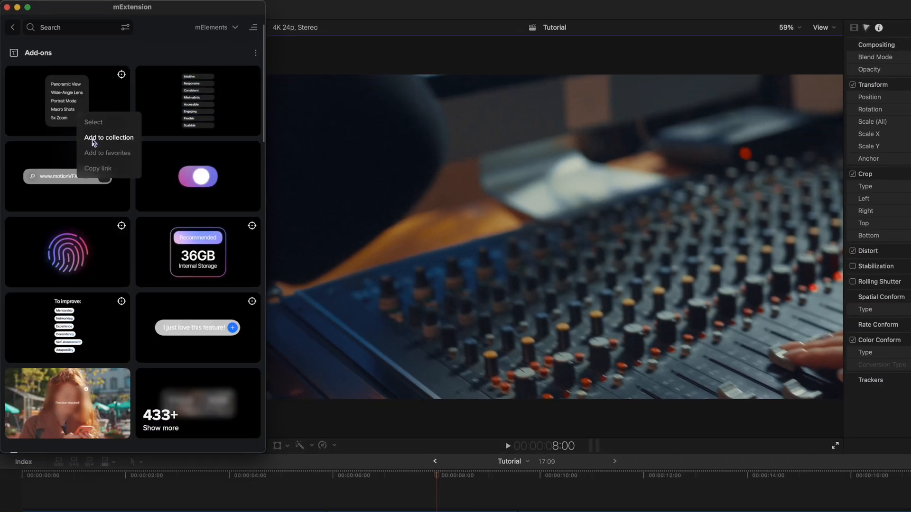
Add the To improve list and toggle switch add-ons to My Collection.
click(108, 136)
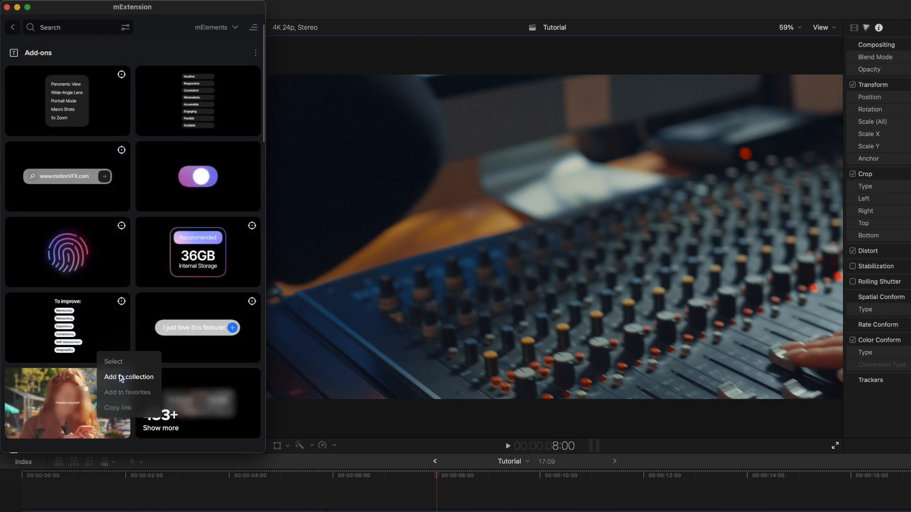
click(128, 377)
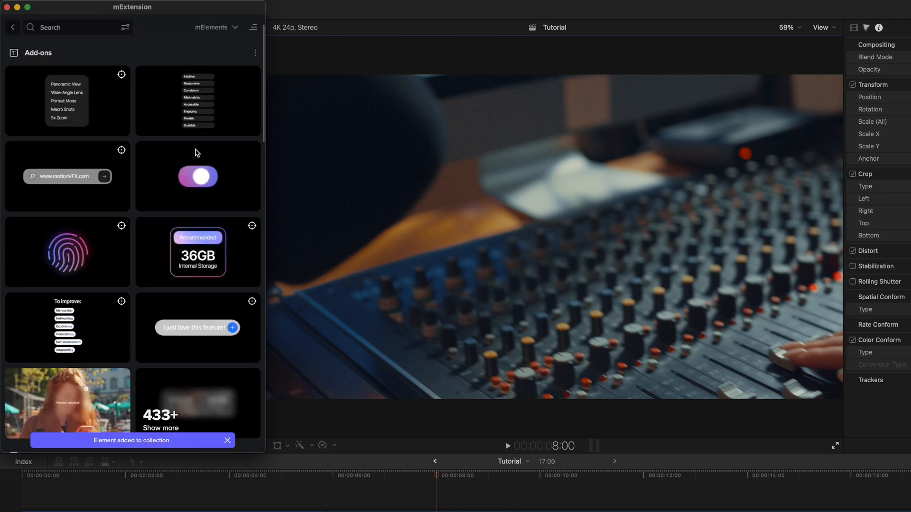
Switch to My library and enter the collection path 'dio/user-collections/ZG85'.
click(216, 28)
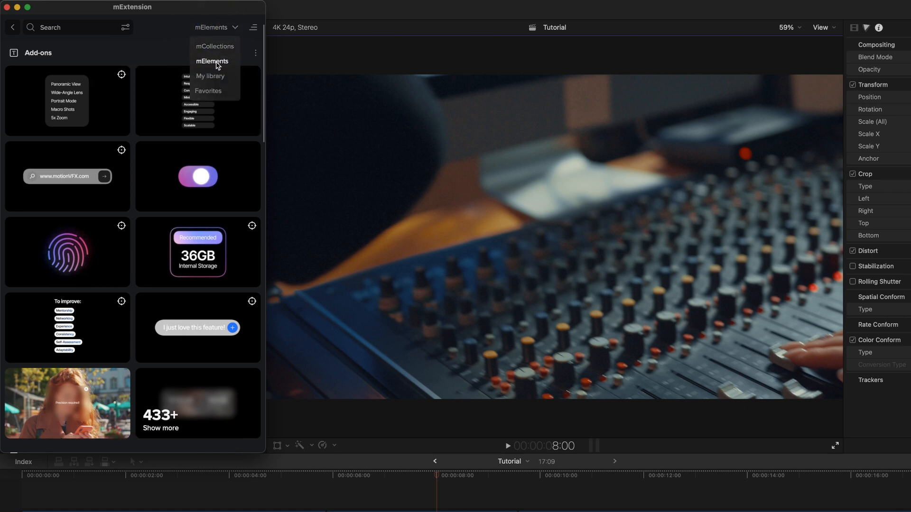
click(210, 76)
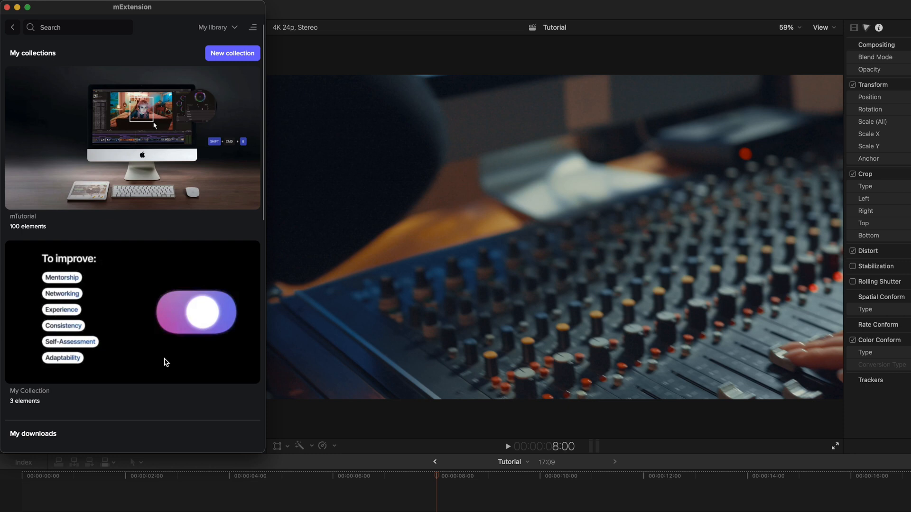
text(dio/user-collections/ZG85)
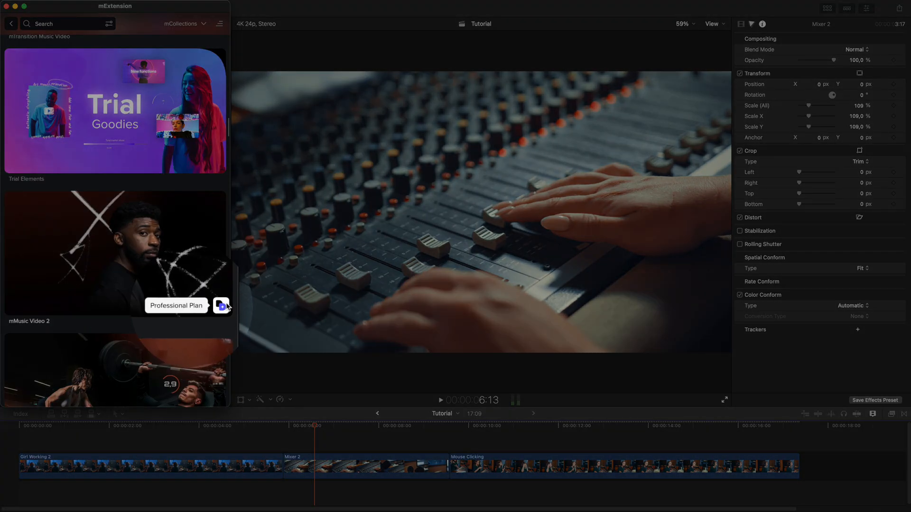
mouse_move(204, 257)
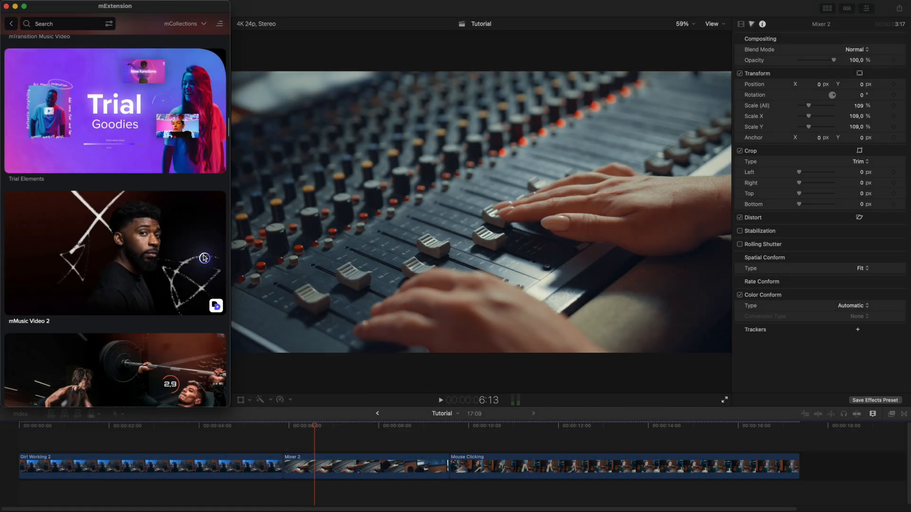
Scroll through the Professional Plan collections and open the account menu.
scroll(down, 3)
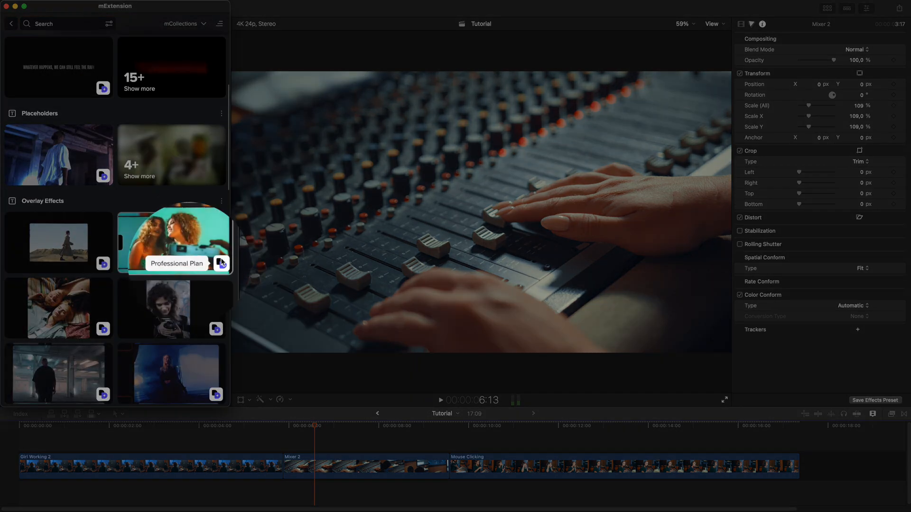
click(220, 23)
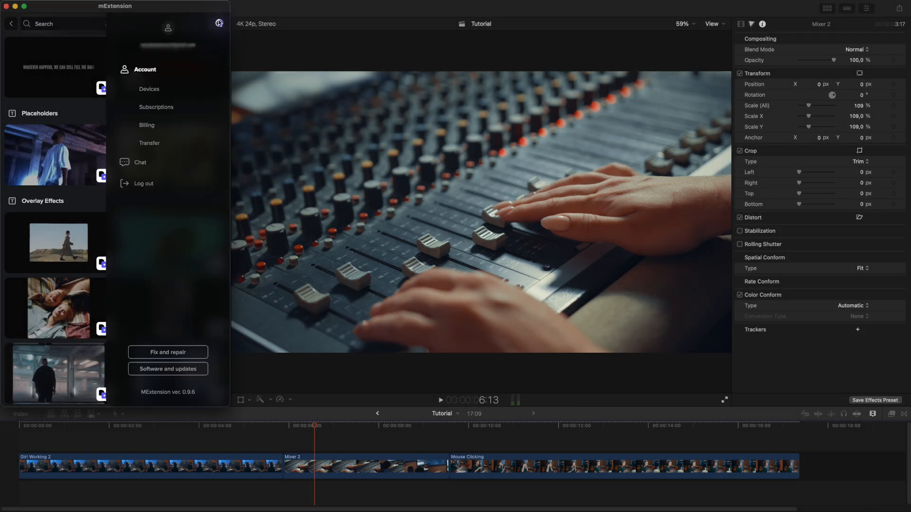
Review the account's subscription and billing details, then go back.
click(145, 69)
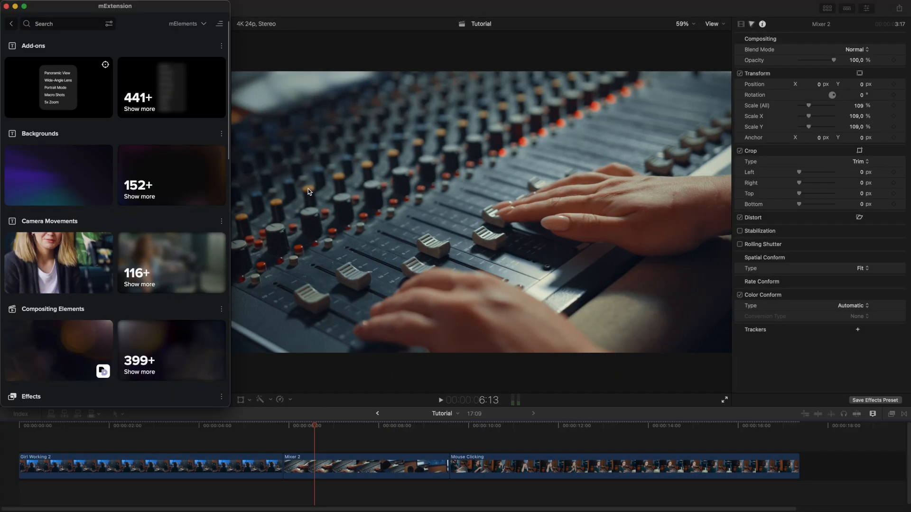
click(169, 27)
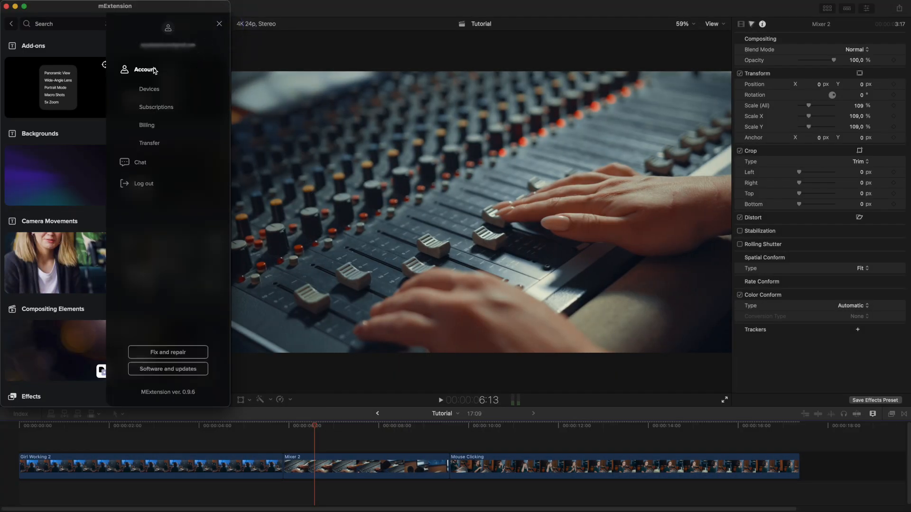
click(155, 107)
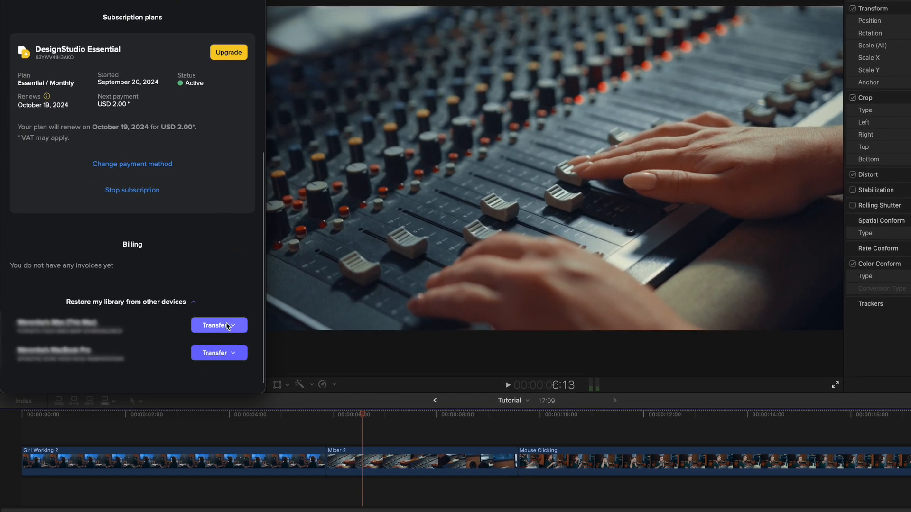
click(220, 326)
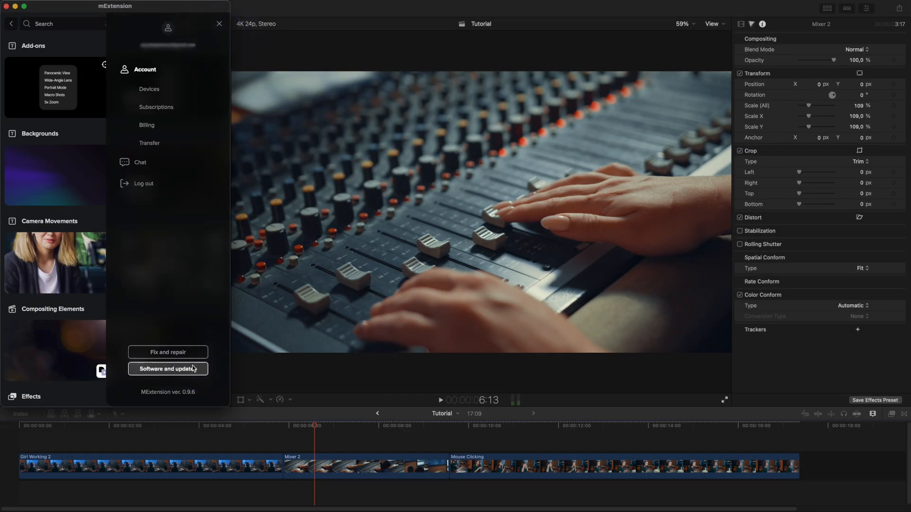
Launch the DesignStudio Software update manager from Software and updates.
click(167, 369)
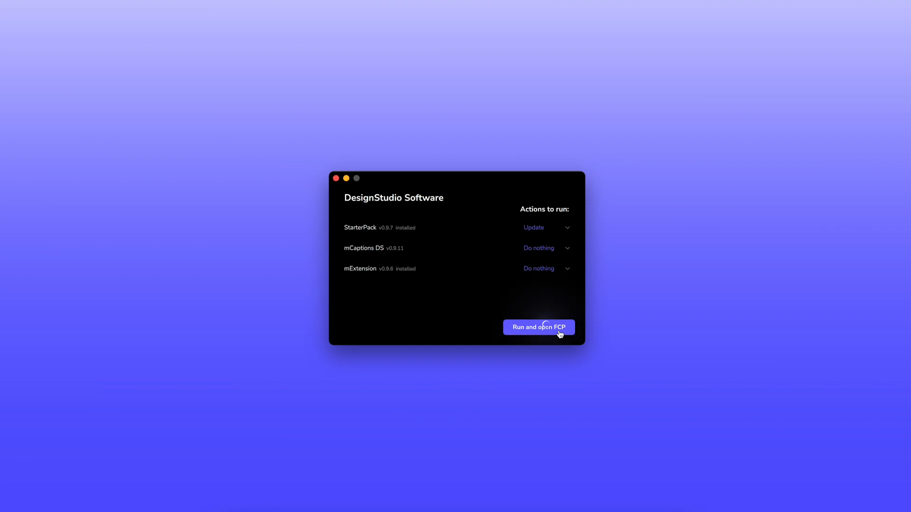